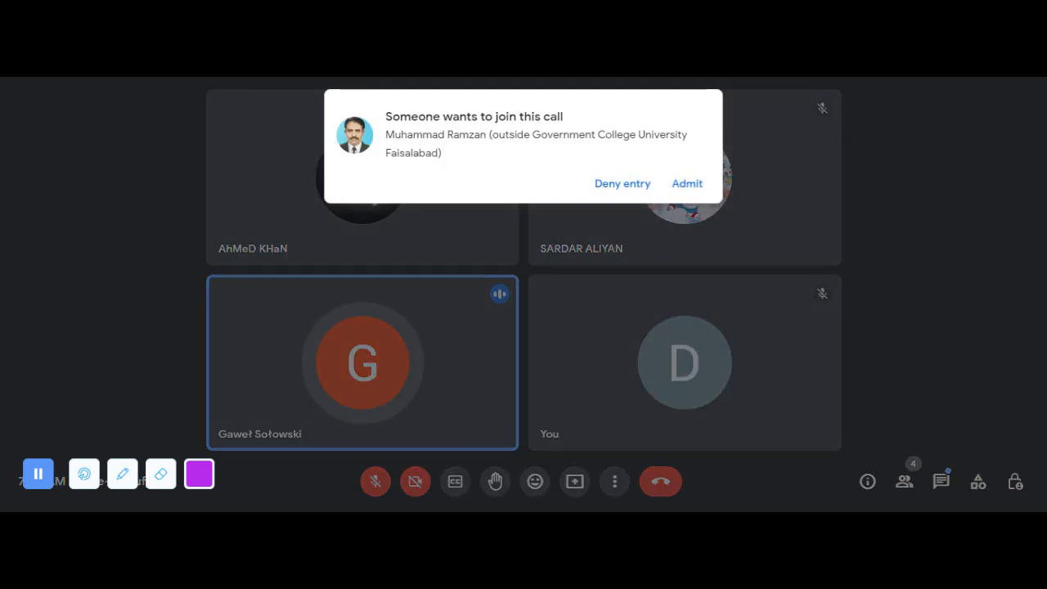
pyautogui.moveTo(629, 215)
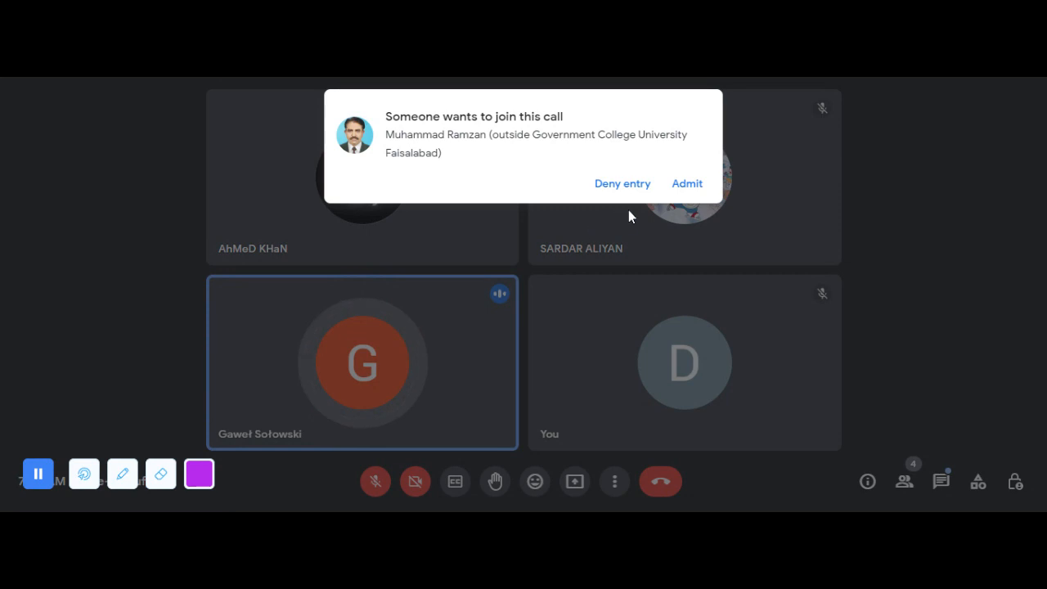
pyautogui.click(687, 183)
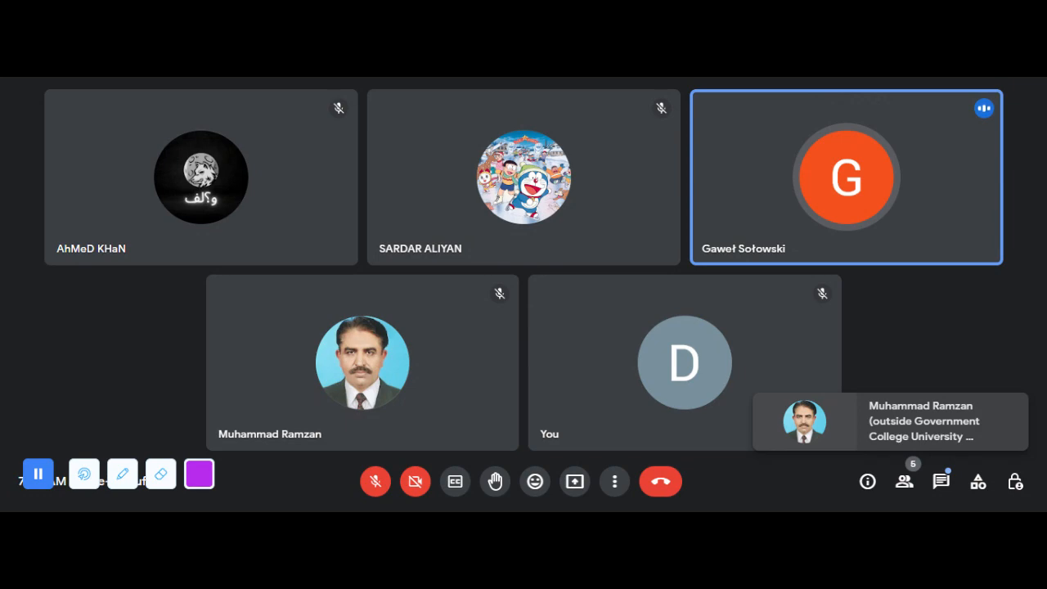
pyautogui.moveTo(10, 265)
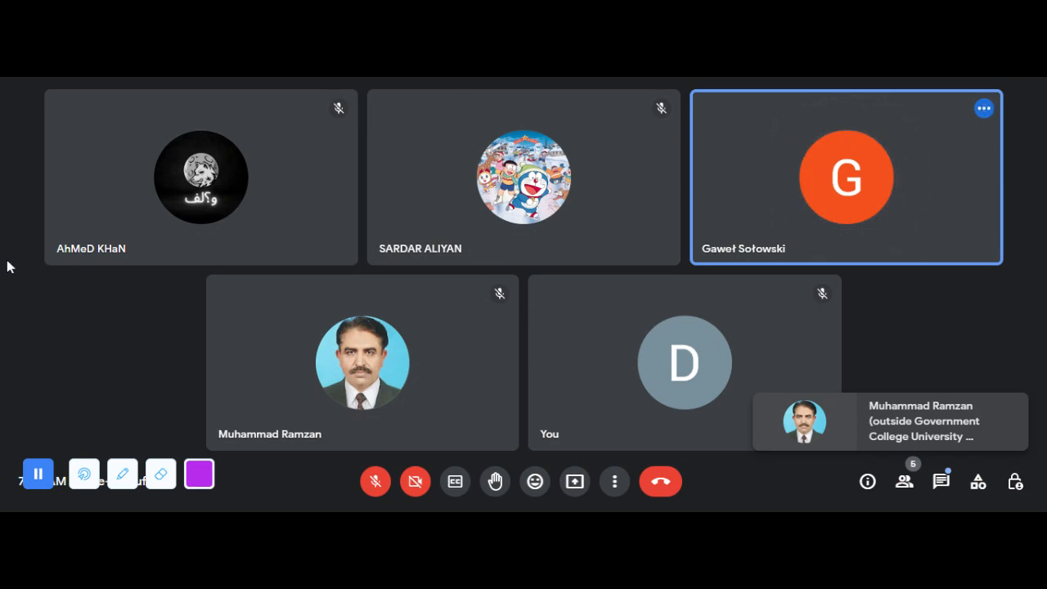